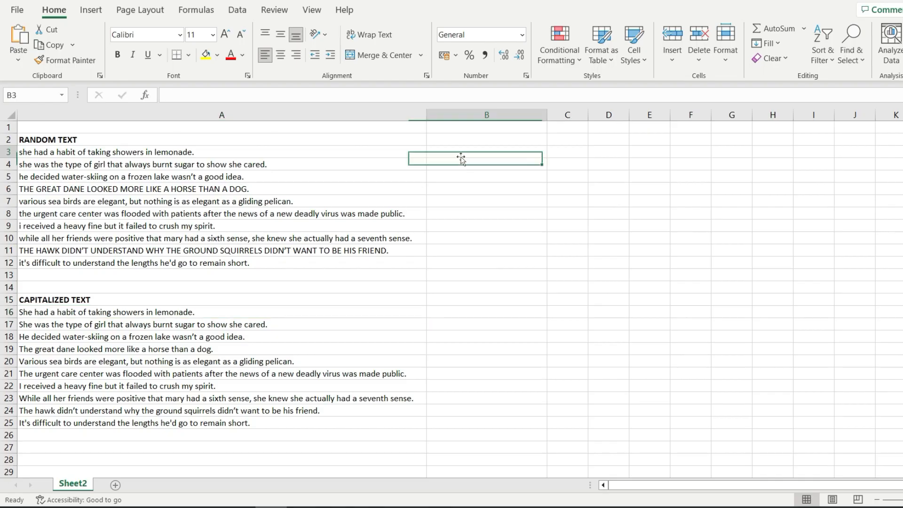
Enter =UPPER()&LOWER( in cell B3, triggering Excel's formula warning
click(486, 151)
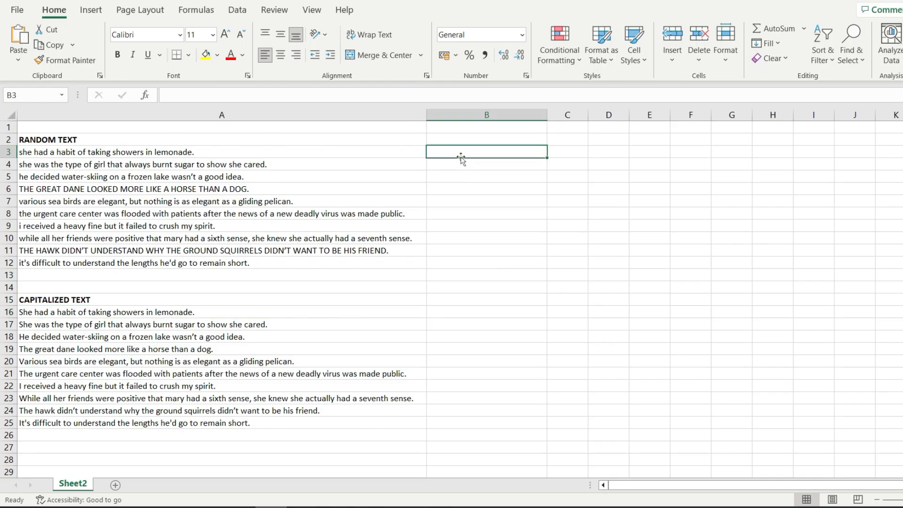
text(=)
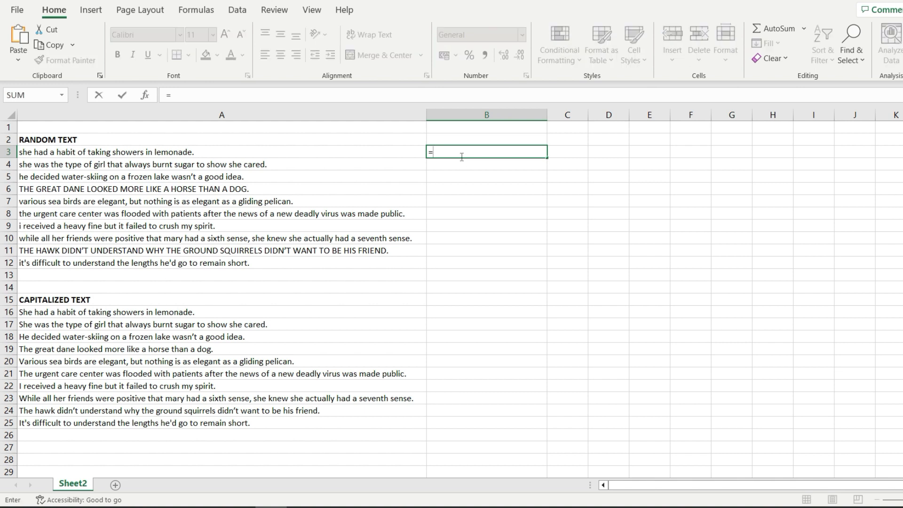
text(UPP)
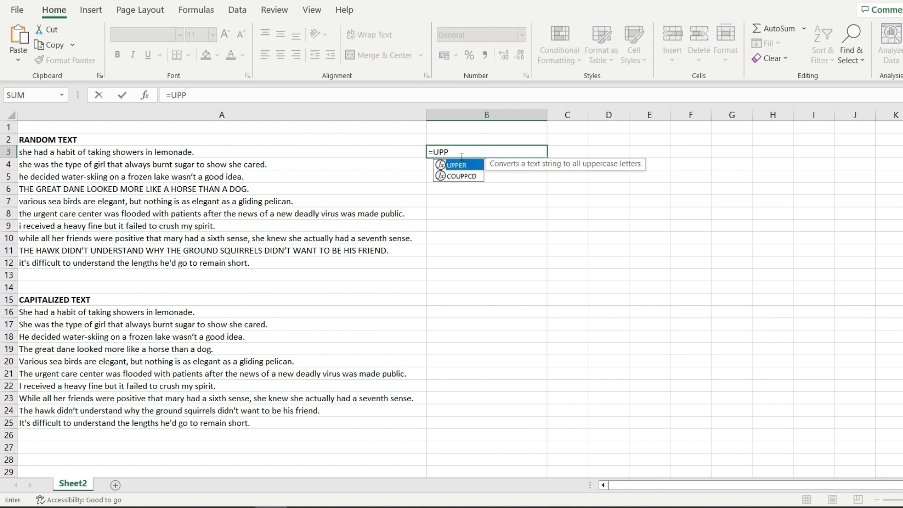
key(Tab)
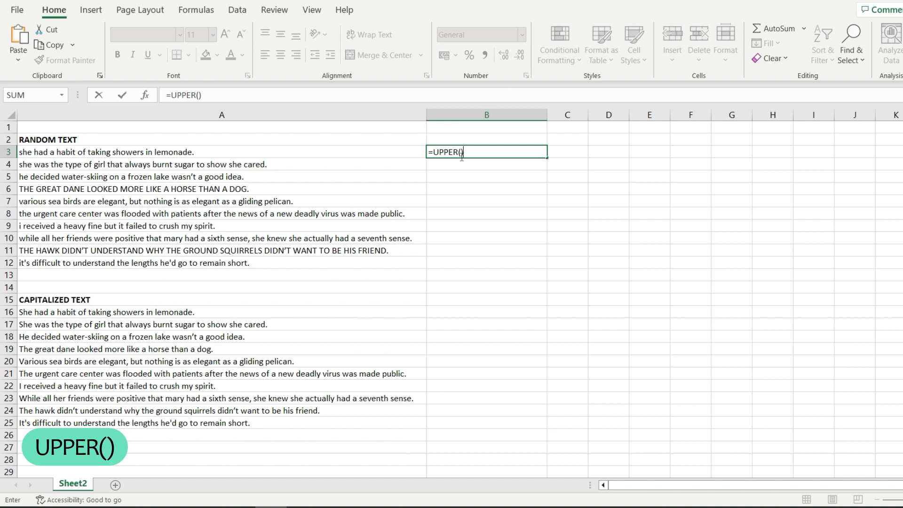
text(&)
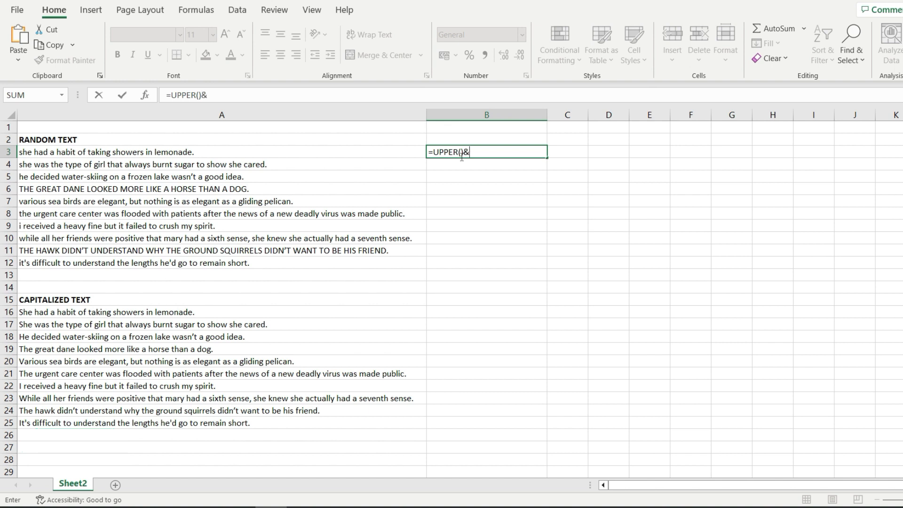
text(LOWER()
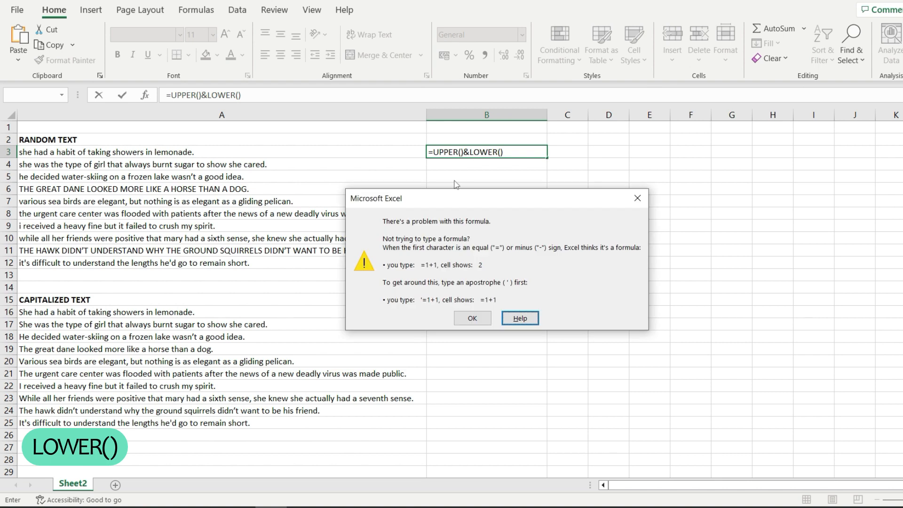
Dismiss the warning and fill UPPER with LEFT of the first letter
click(471, 318)
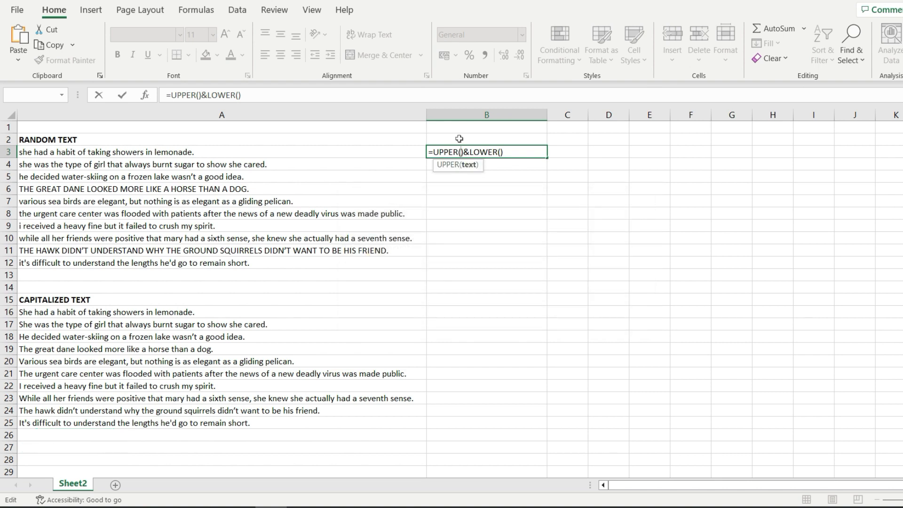
text(LEFT(A3,)
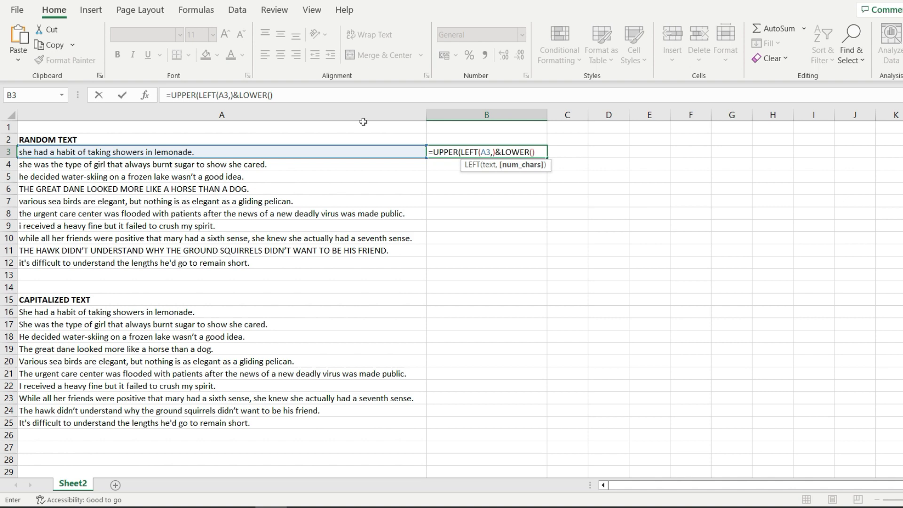
text(1)
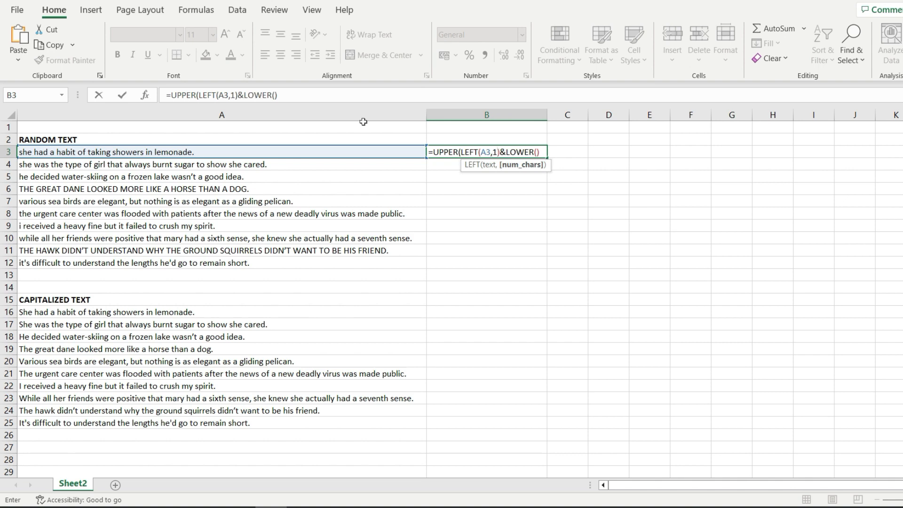
text())
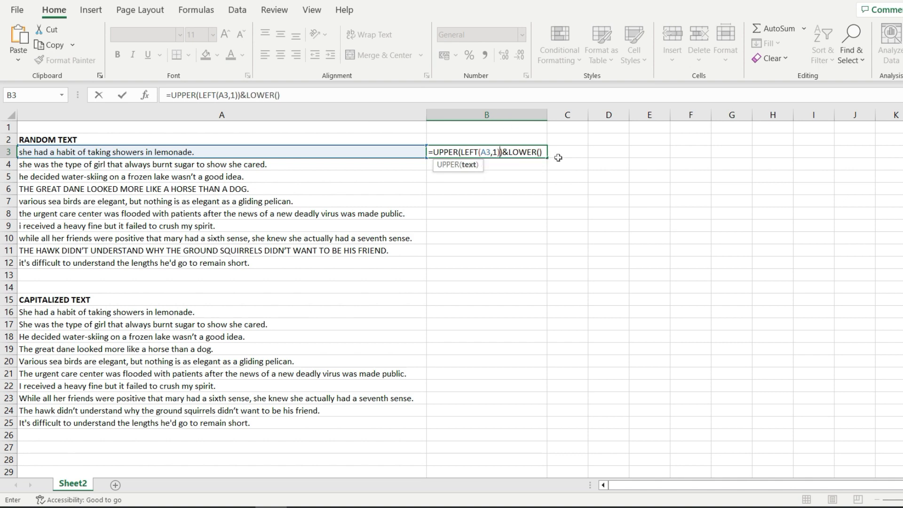
Add RIGHT(A3, LEN( inside LOWER for the rest of the sentence
text(rig)
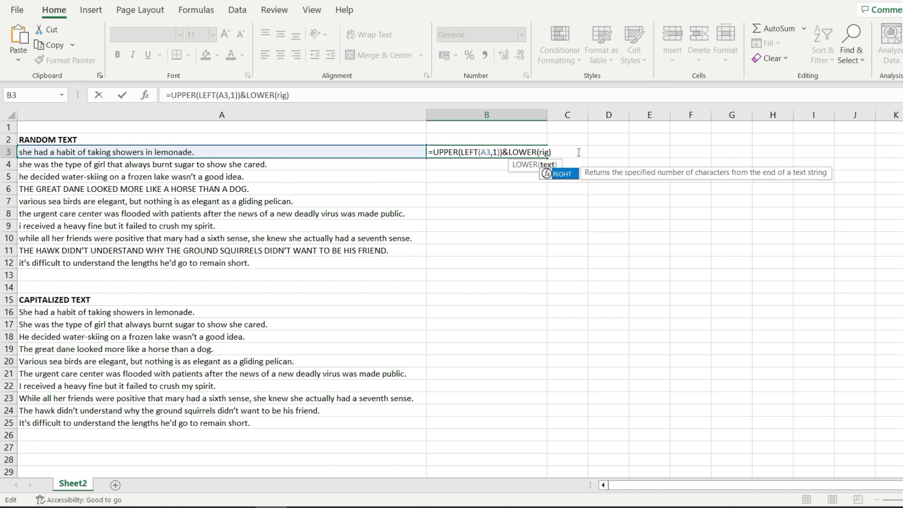
text(RIGHT()
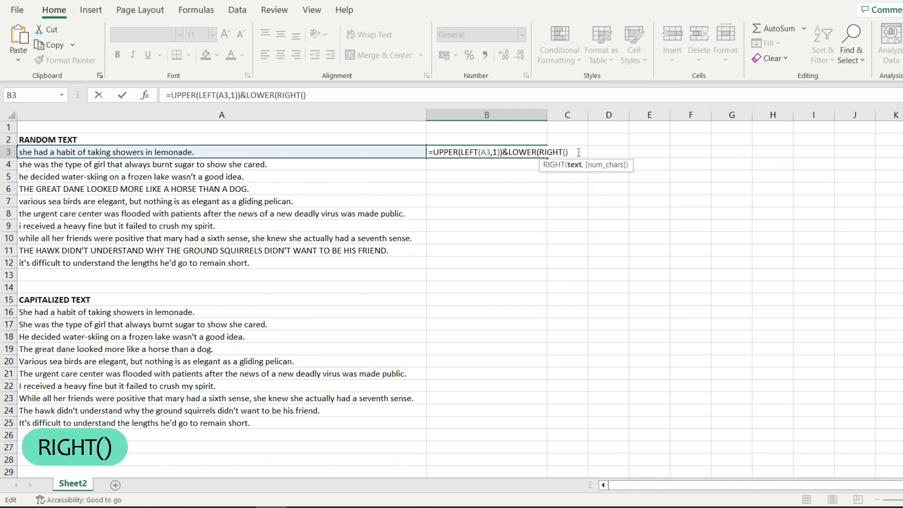
click(105, 152)
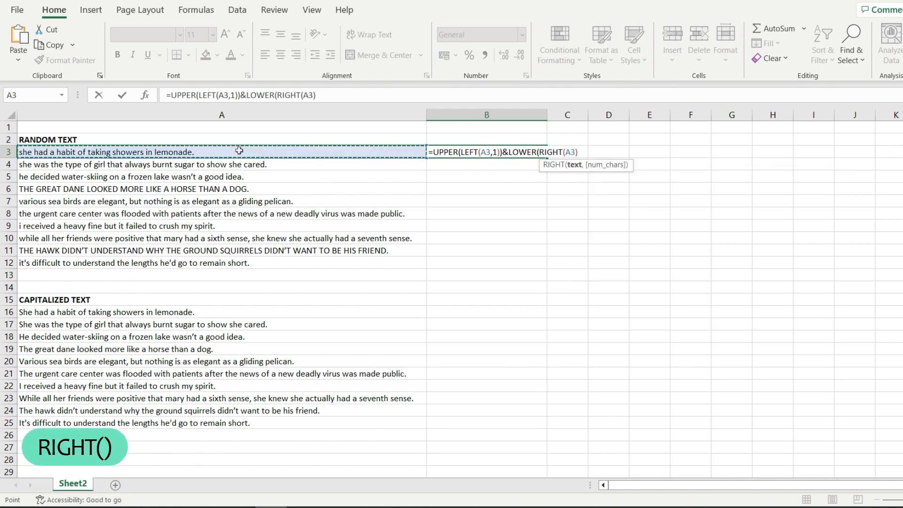
text(,)
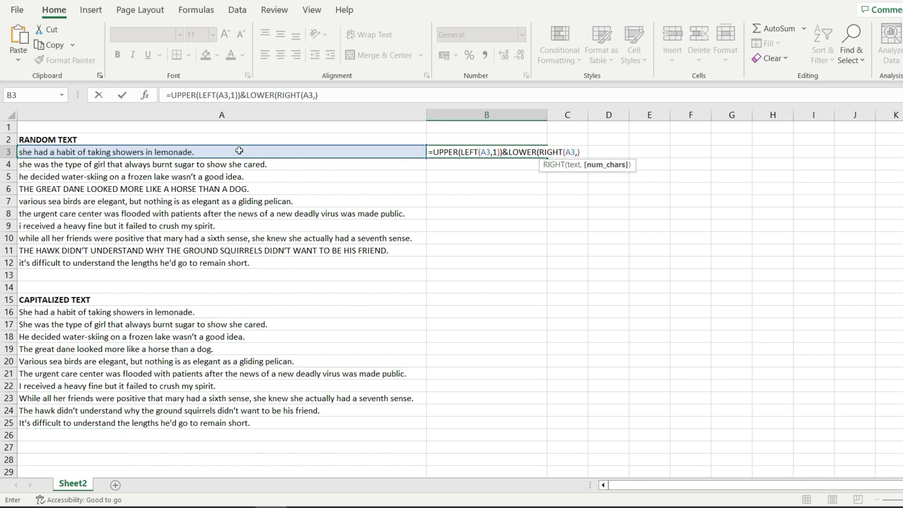
text(LEN(A3)
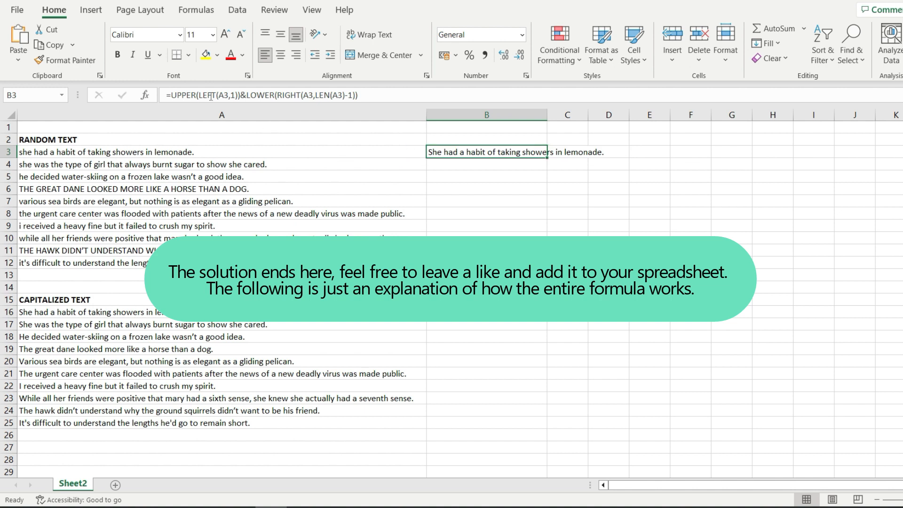
mouse_move(205, 164)
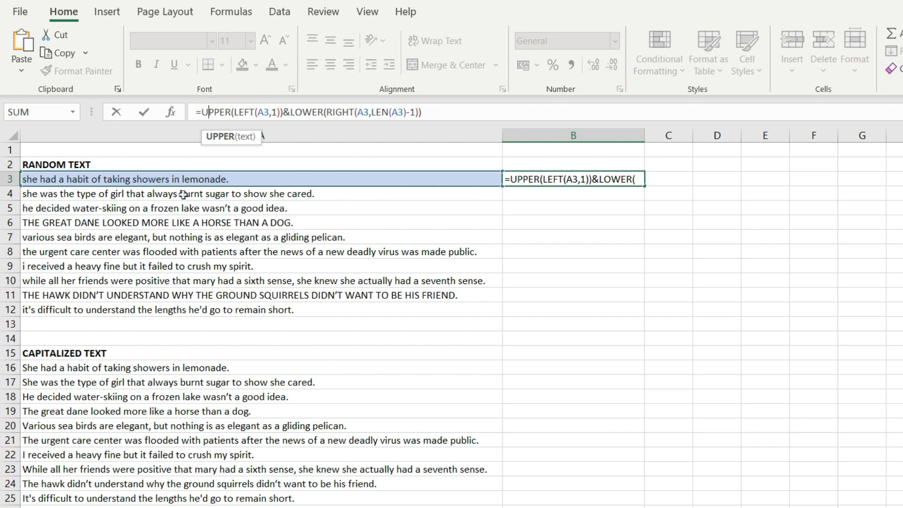
key(Enter)
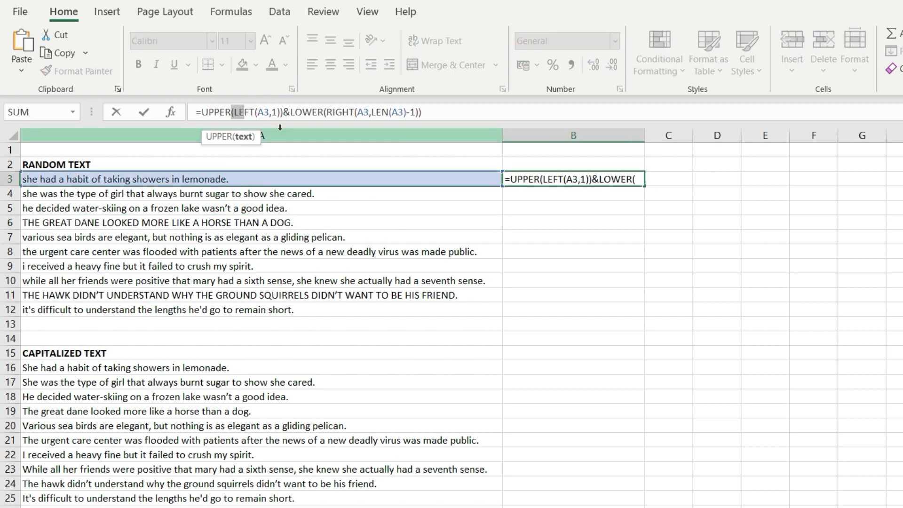
mouse_move(199, 127)
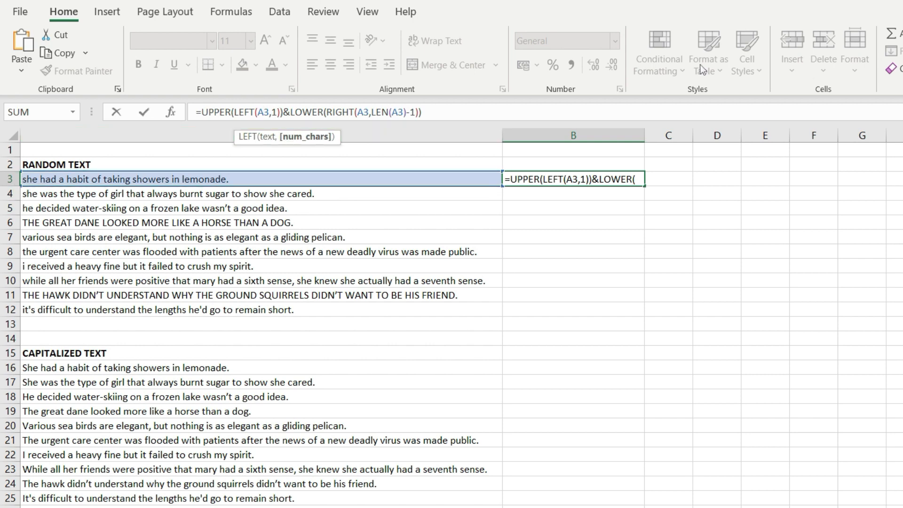
text(2)
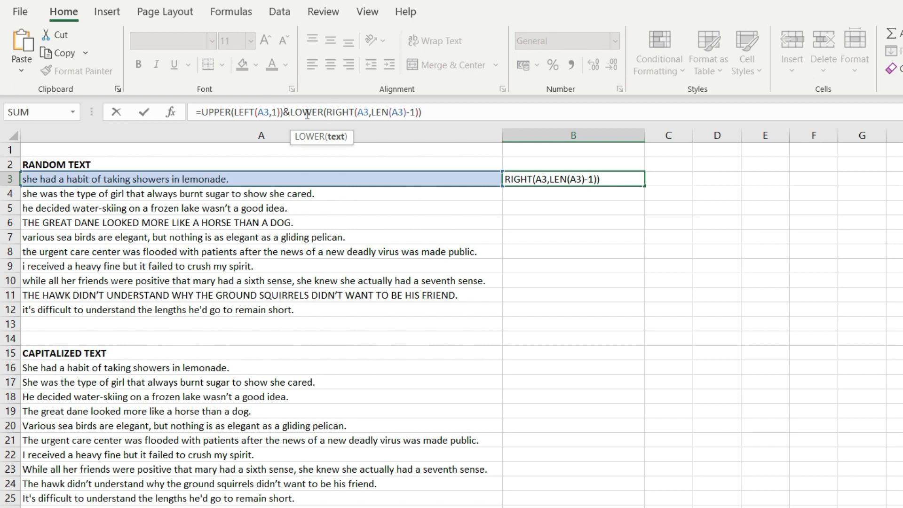
mouse_move(337, 111)
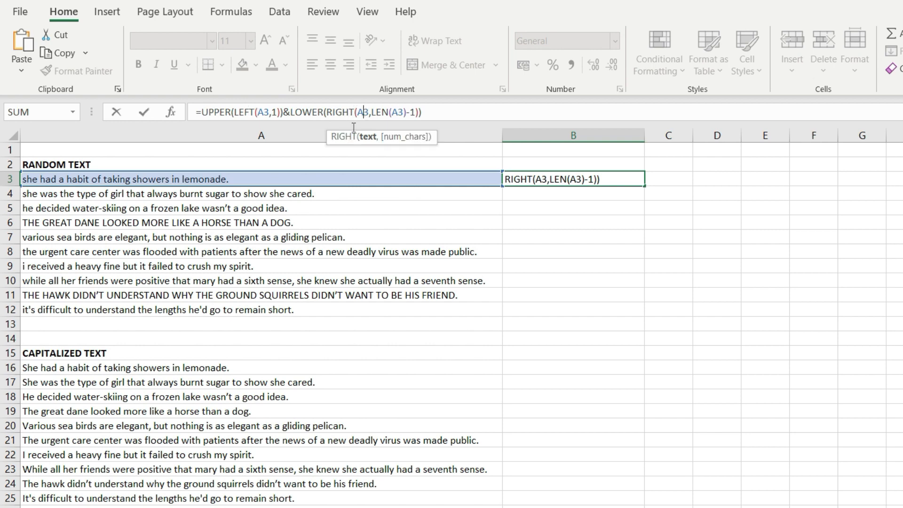
mouse_move(370, 107)
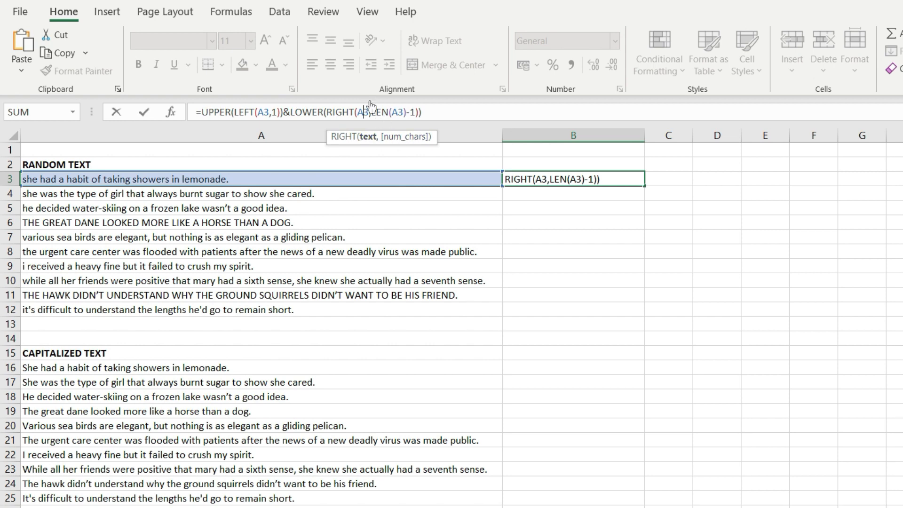
mouse_move(478, 187)
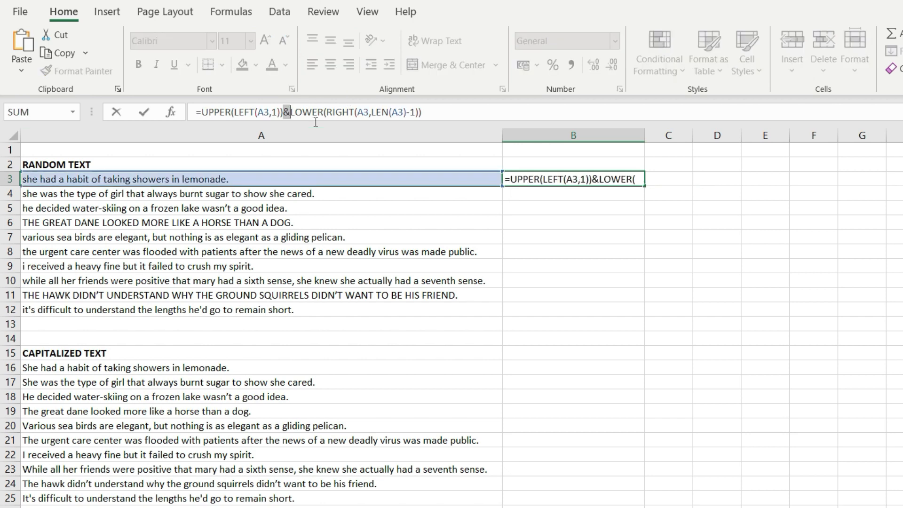
key(enter)
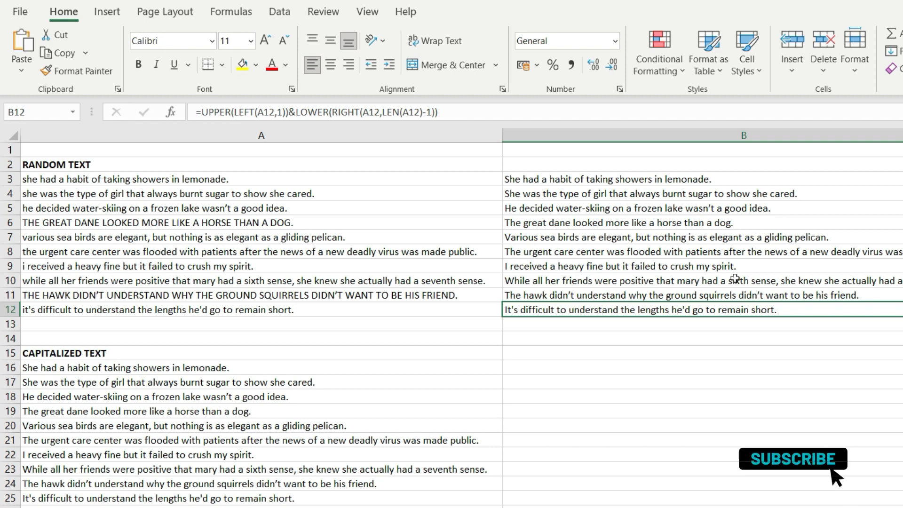
Click elsewhere on the sheet, leaving B3:B12 showing all ten sentence-cased lines
click(792, 459)
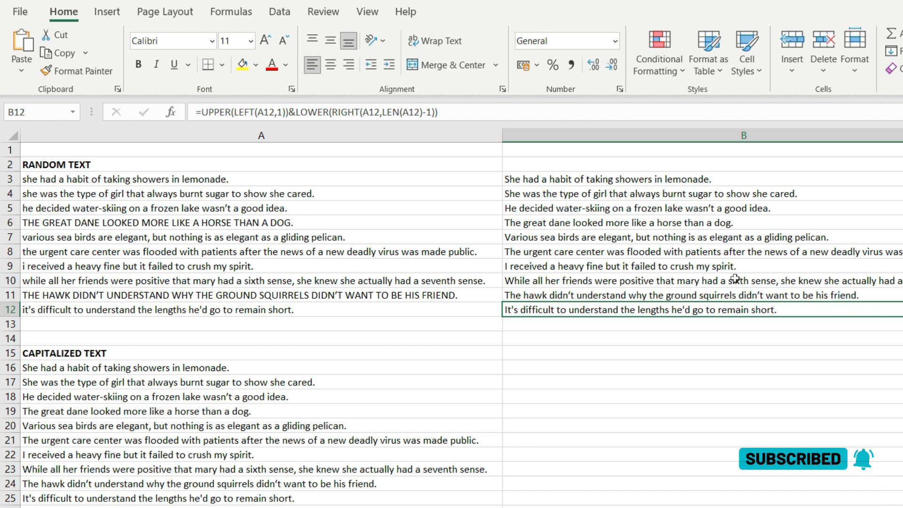